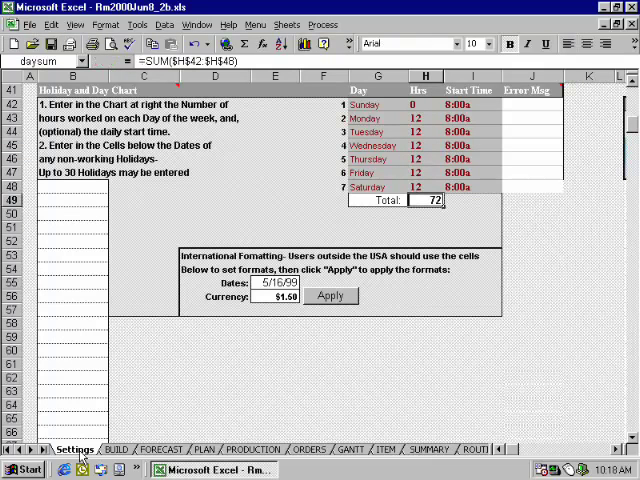
Step: Show the PRODUCTION sheet's daily loading for assembly and inspection items across the week
left_click(252, 448)
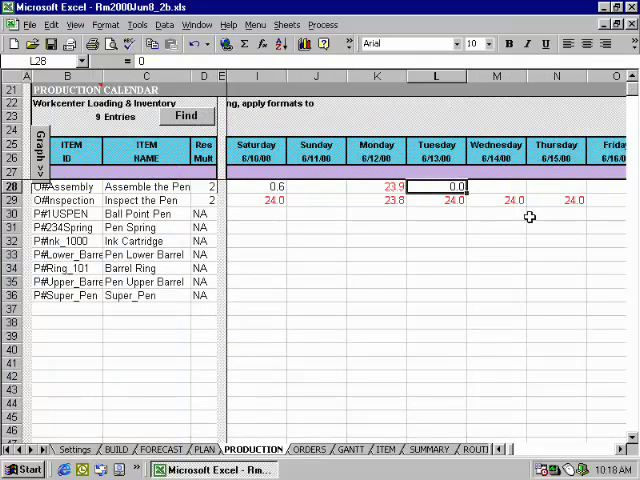